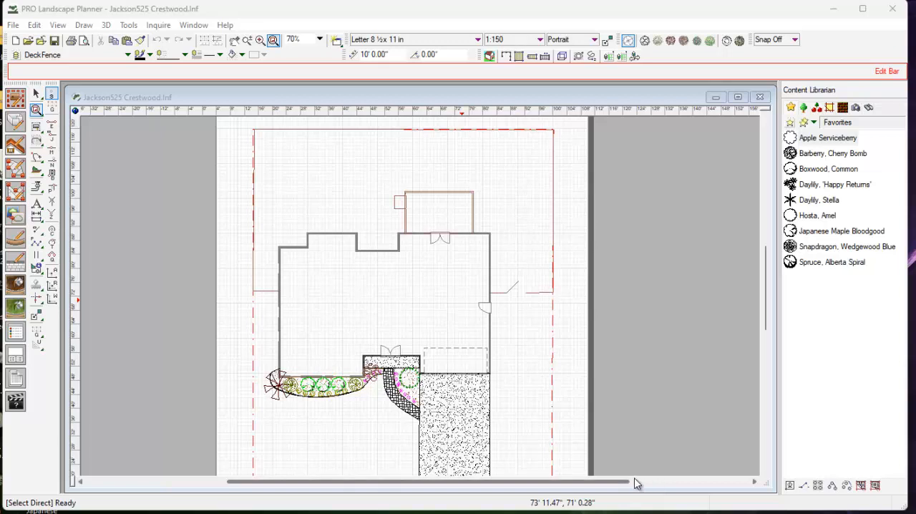
mouse_move(606, 482)
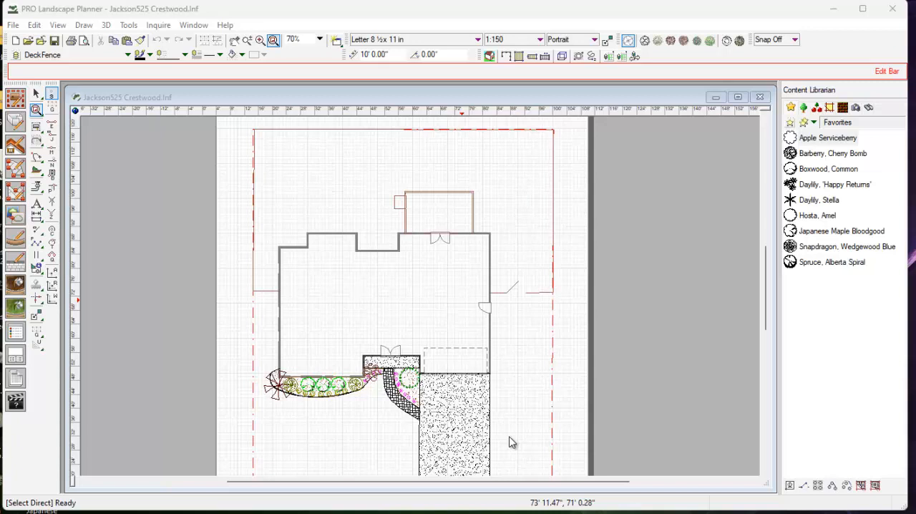
Select the concrete driveway paver area so Paver/Concrete shows in the Edit Bar.
left_click(455, 429)
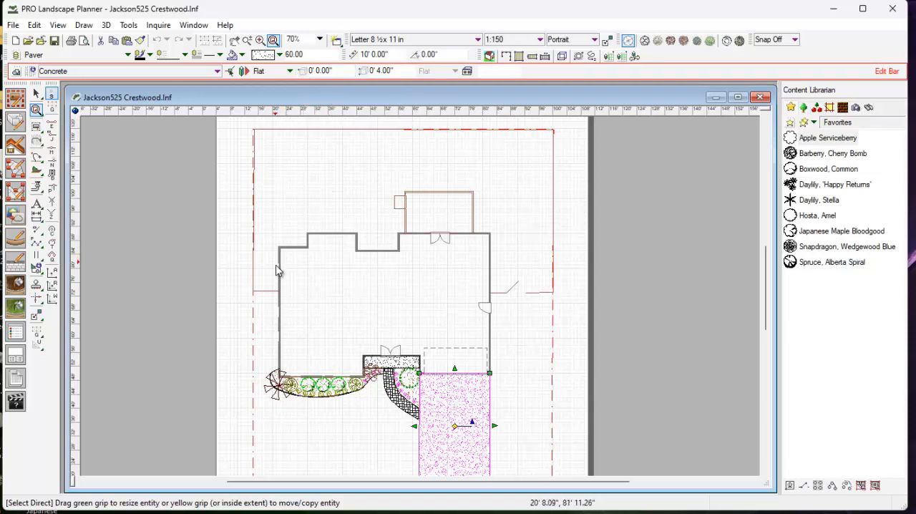
mouse_move(358, 424)
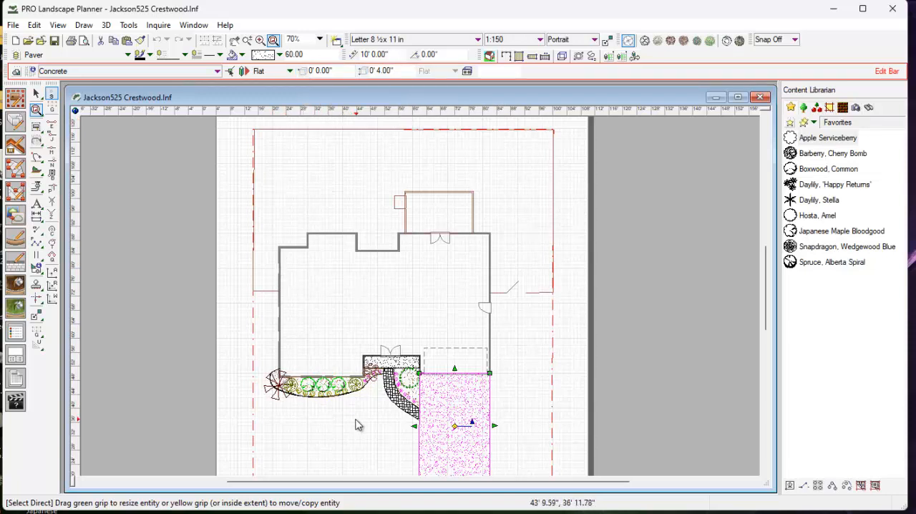
mouse_move(457, 424)
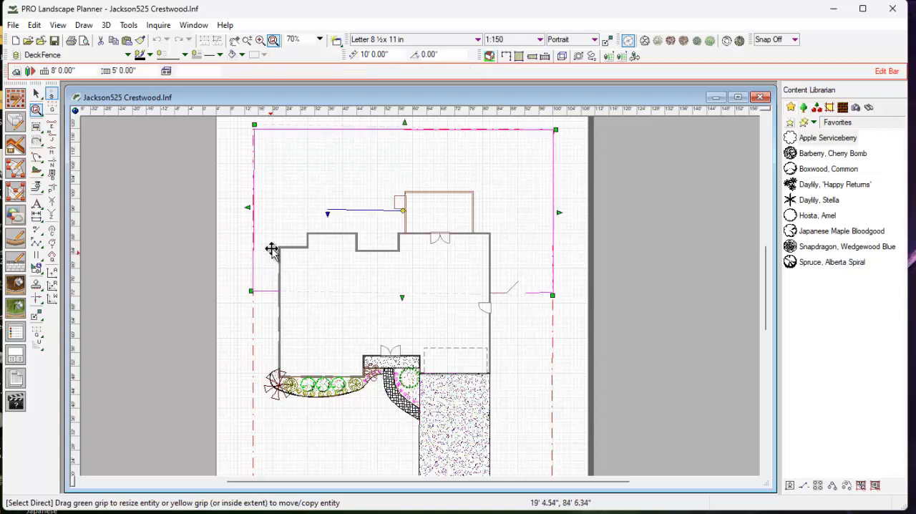
mouse_move(507, 57)
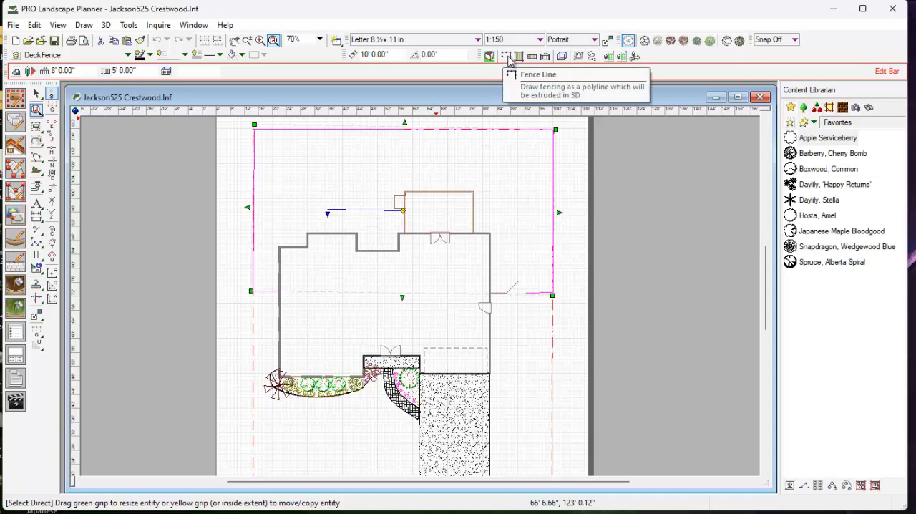
Show the list of 3D commands from the menu bar.
left_click(106, 24)
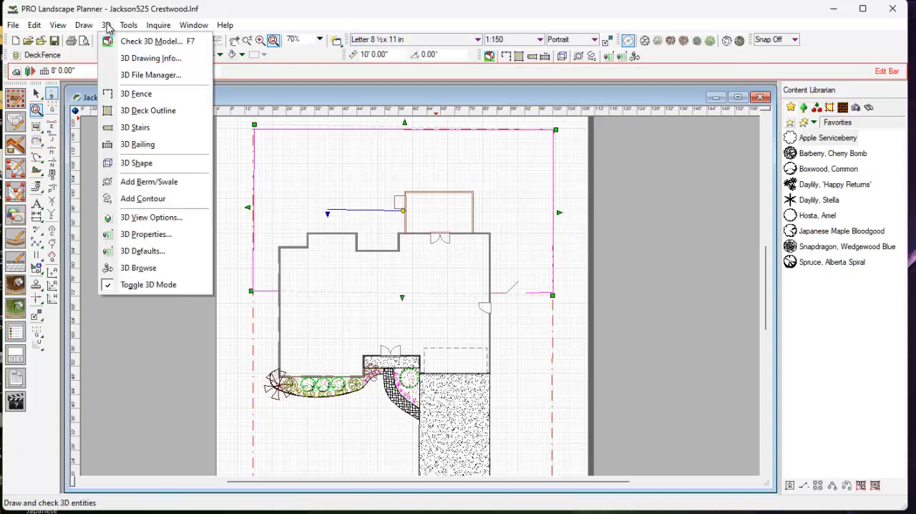
mouse_move(143, 197)
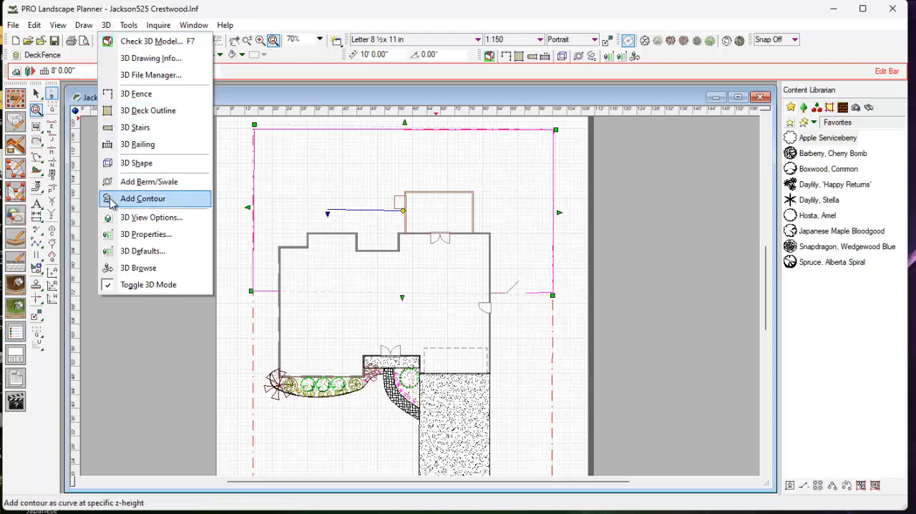
mouse_move(223, 299)
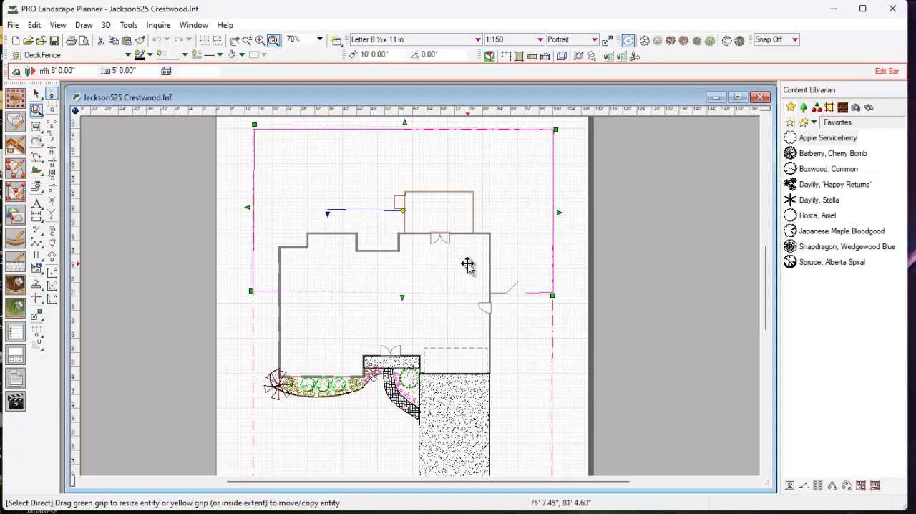
mouse_move(301, 127)
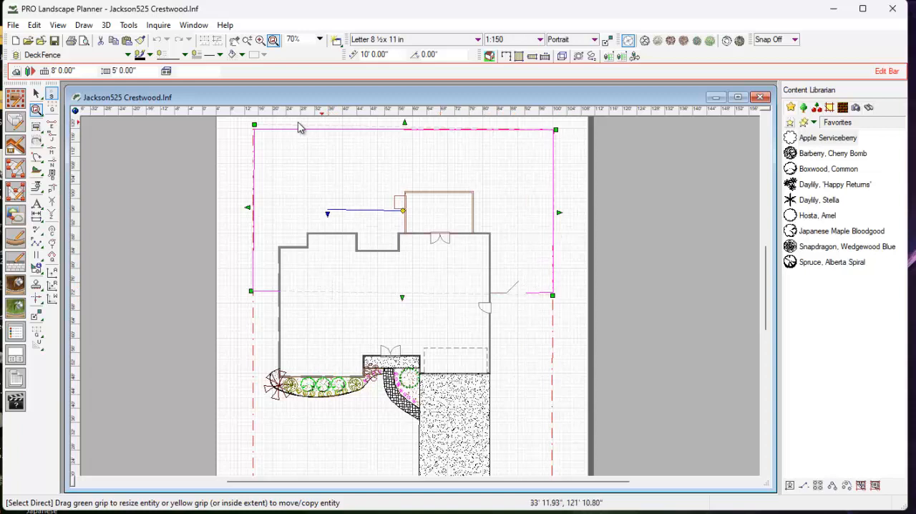
mouse_move(398, 199)
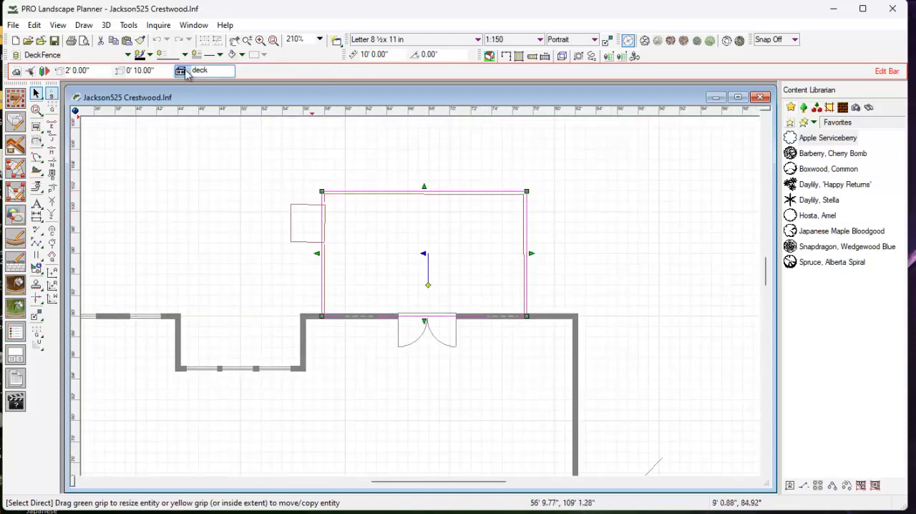
Choose the deck style for the rear deck outline in the Edit Bar.
left_click(79, 70)
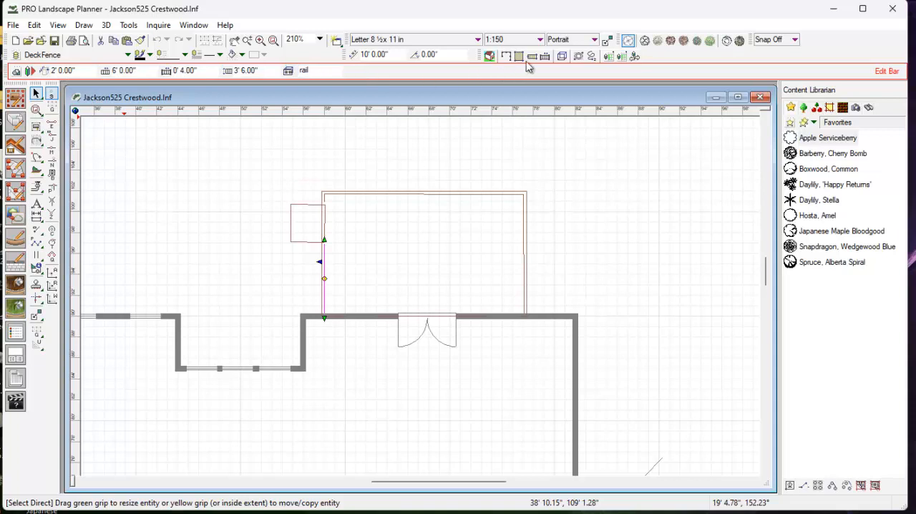
mouse_move(508, 59)
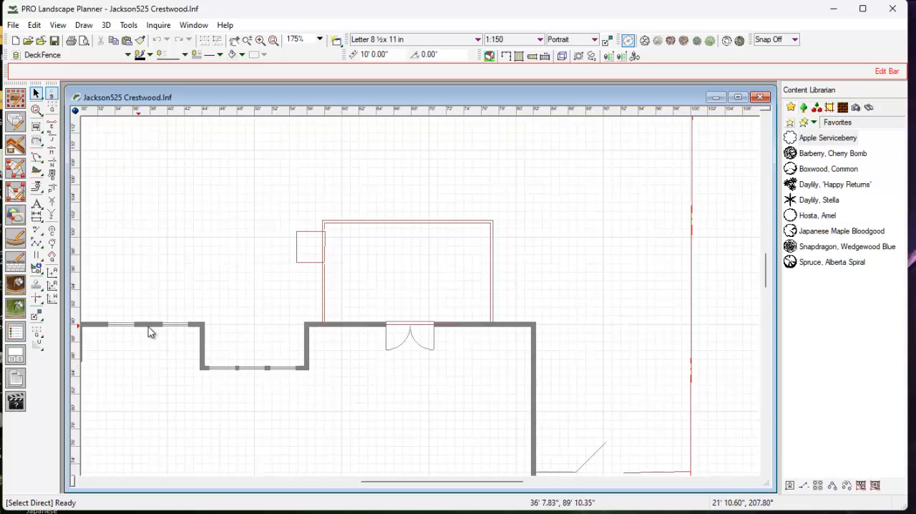
mouse_move(426, 331)
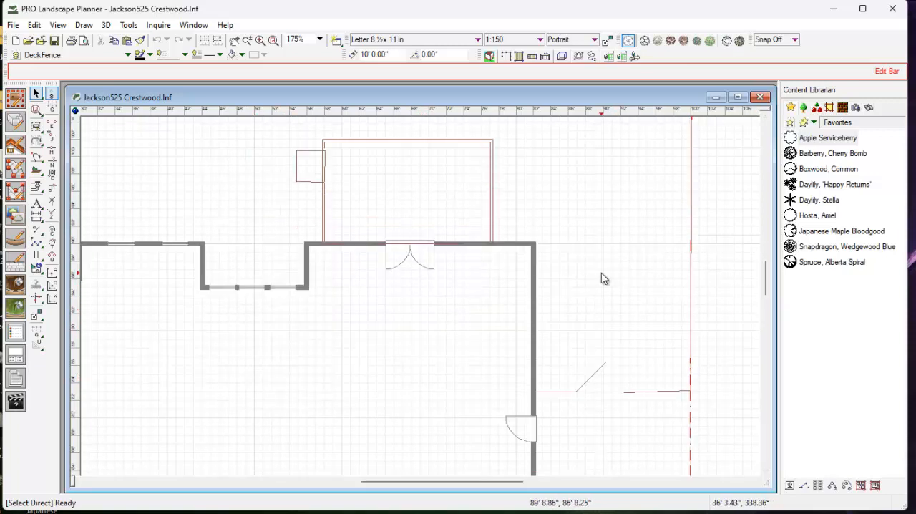
mouse_move(398, 335)
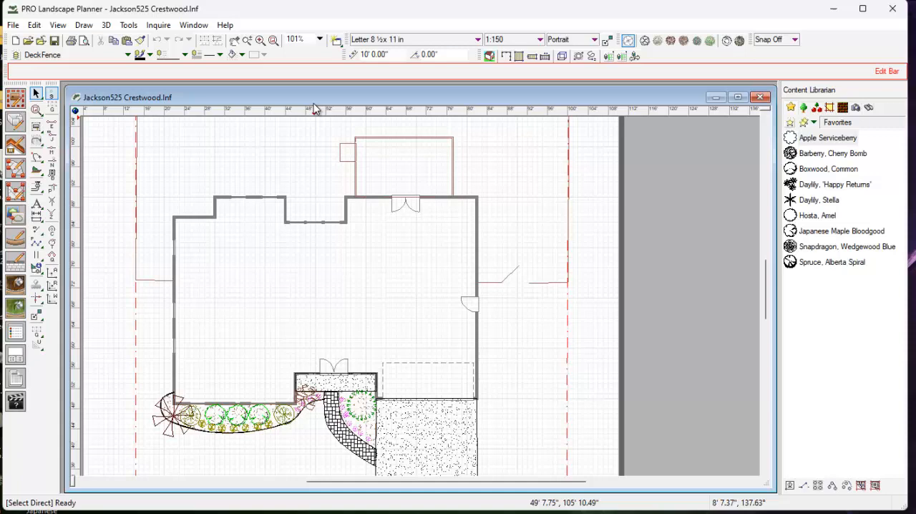
mouse_move(489, 56)
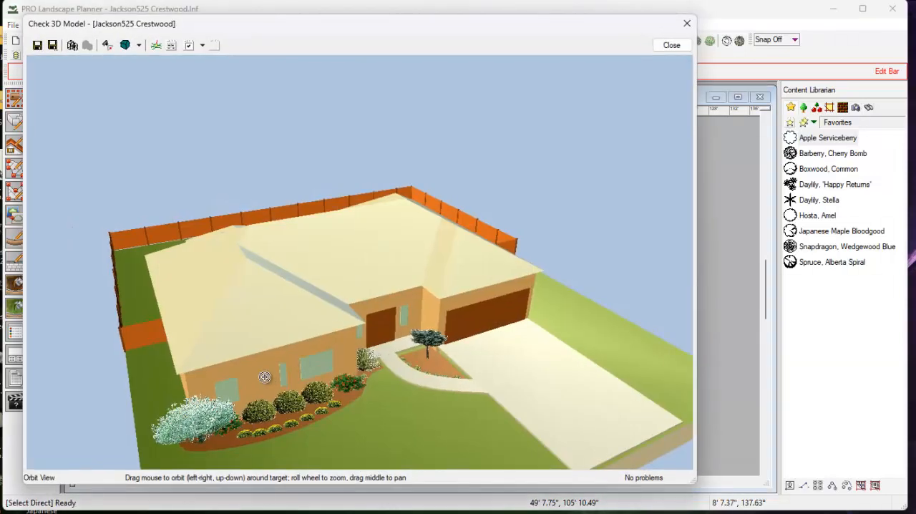
left_click_drag(265, 377, 421, 334)
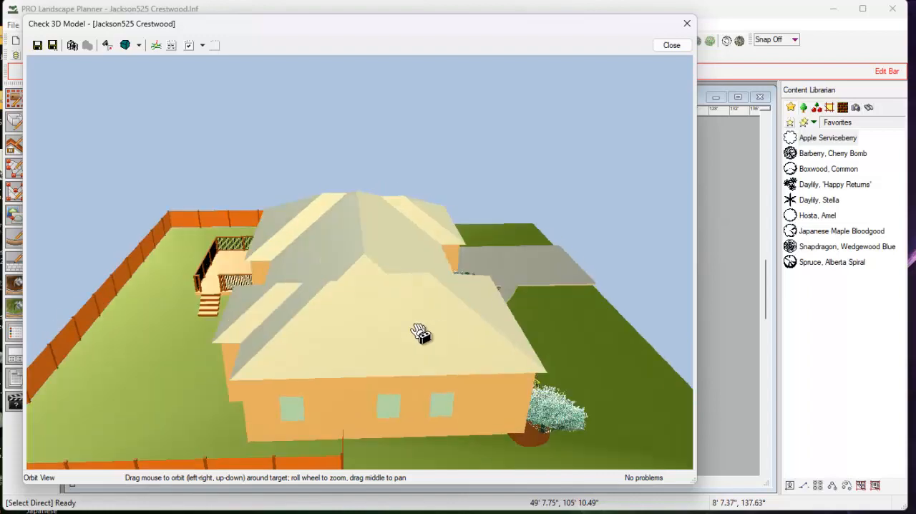
left_click_drag(420, 333, 452, 337)
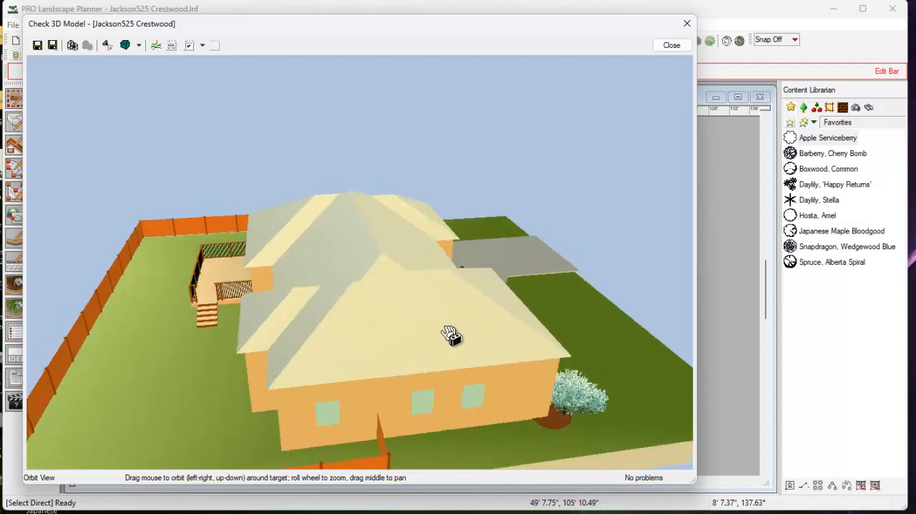
left_click_drag(451, 334, 183, 310)
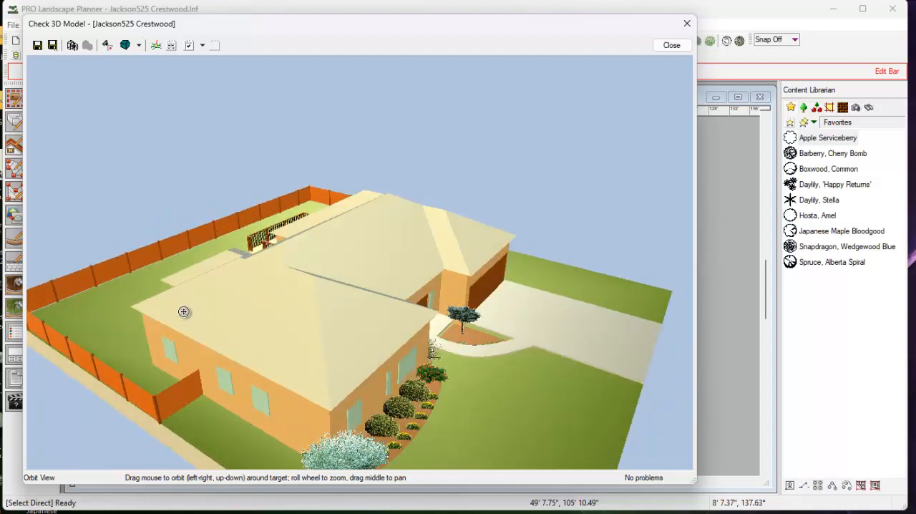
left_click_drag(183, 311, 465, 394)
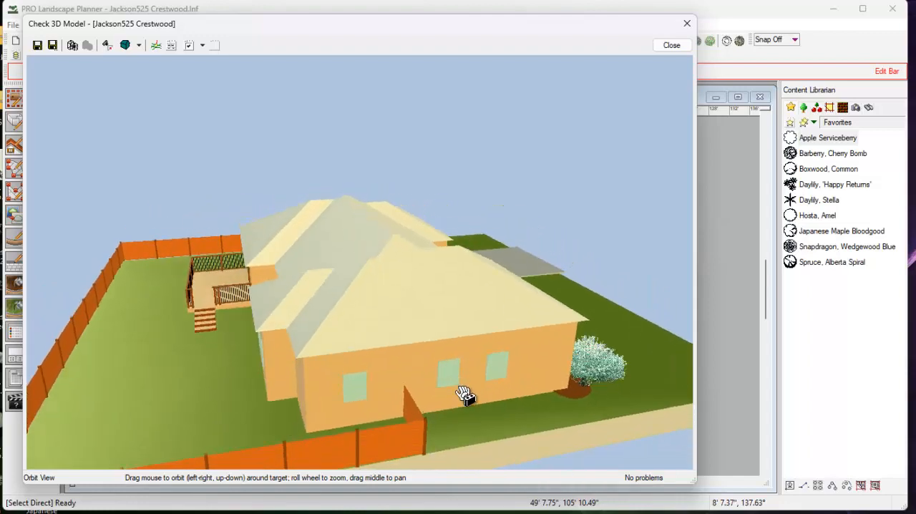
left_click_drag(465, 394, 174, 361)
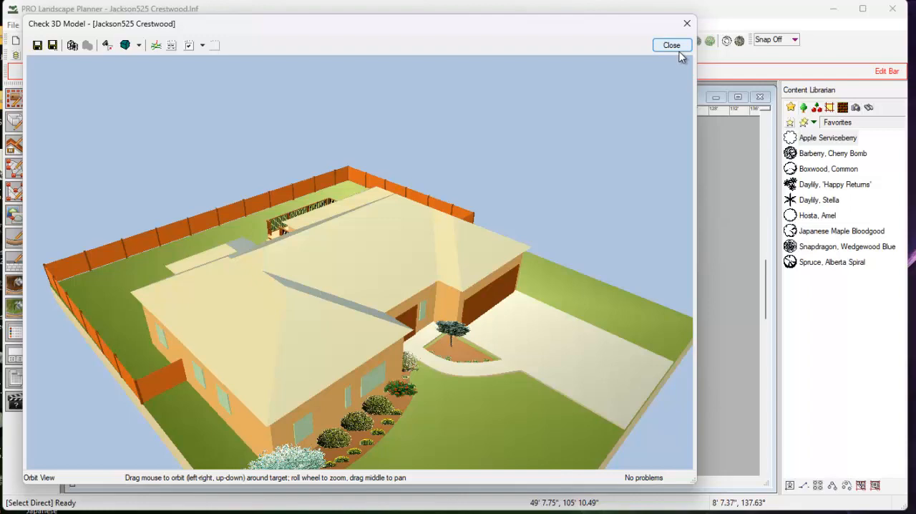
mouse_move(256, 272)
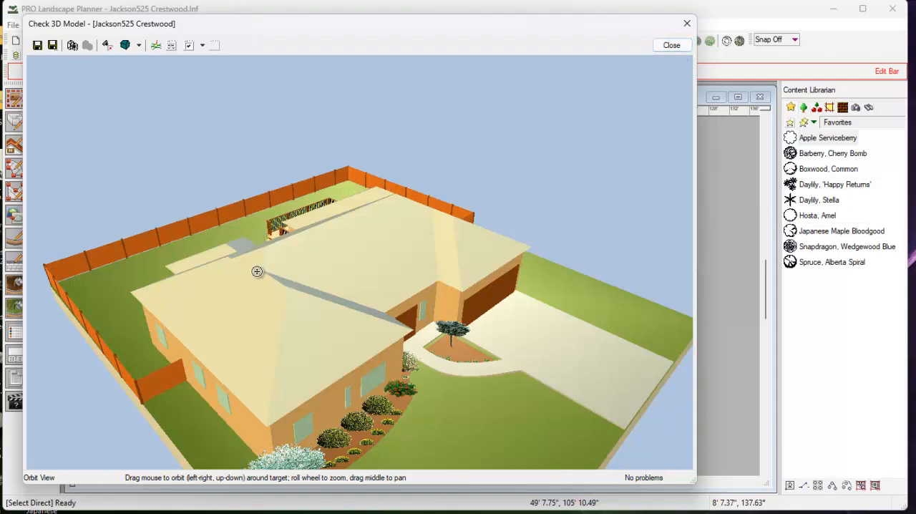
mouse_move(236, 343)
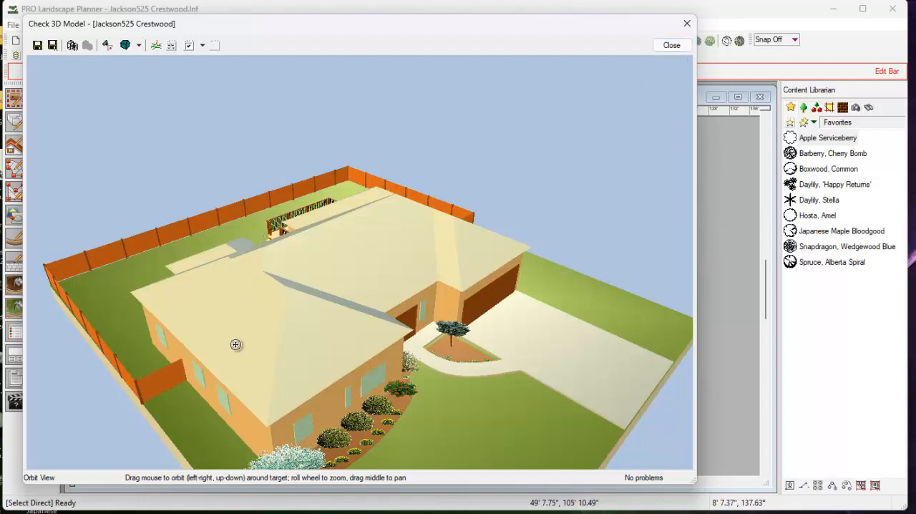
left_click_drag(236, 345, 449, 398)
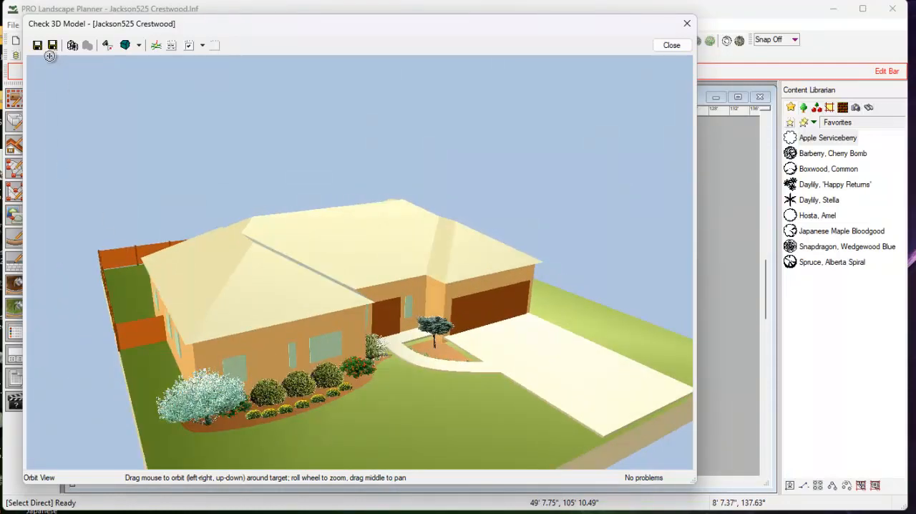
left_click(37, 44)
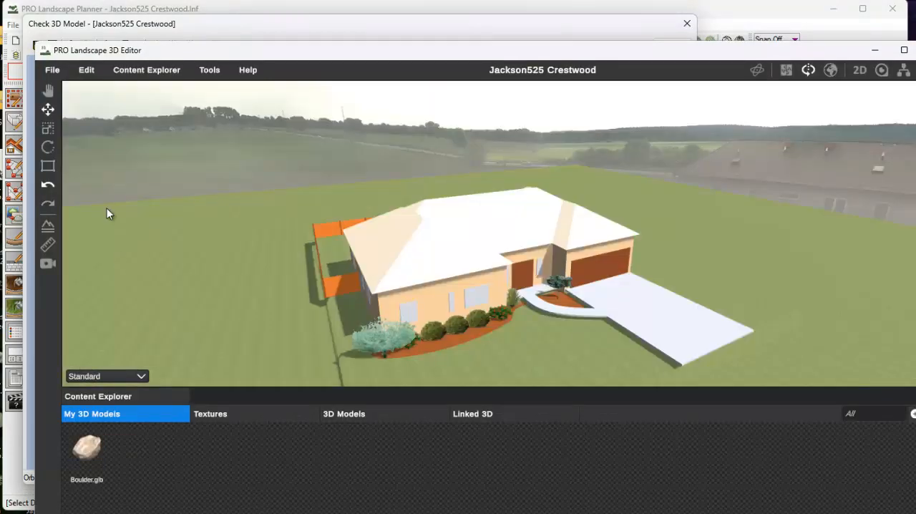
mouse_move(478, 328)
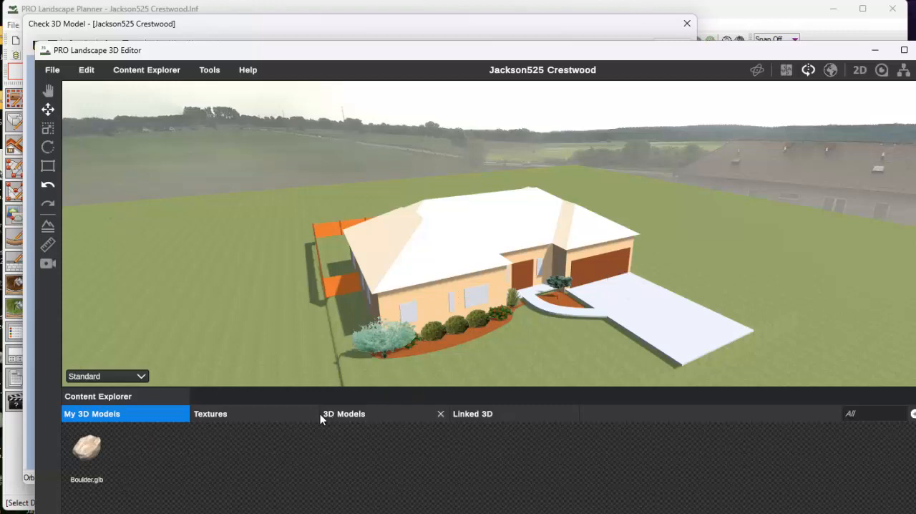
mouse_move(387, 412)
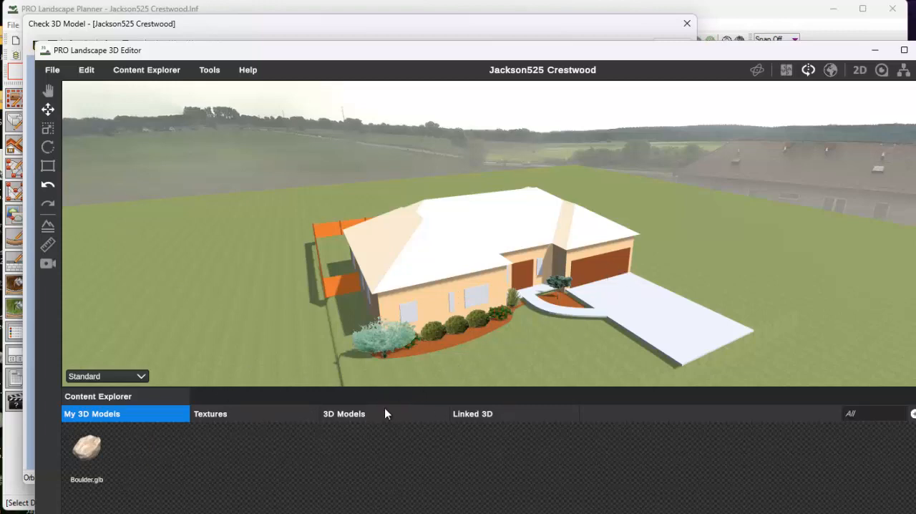
mouse_move(265, 209)
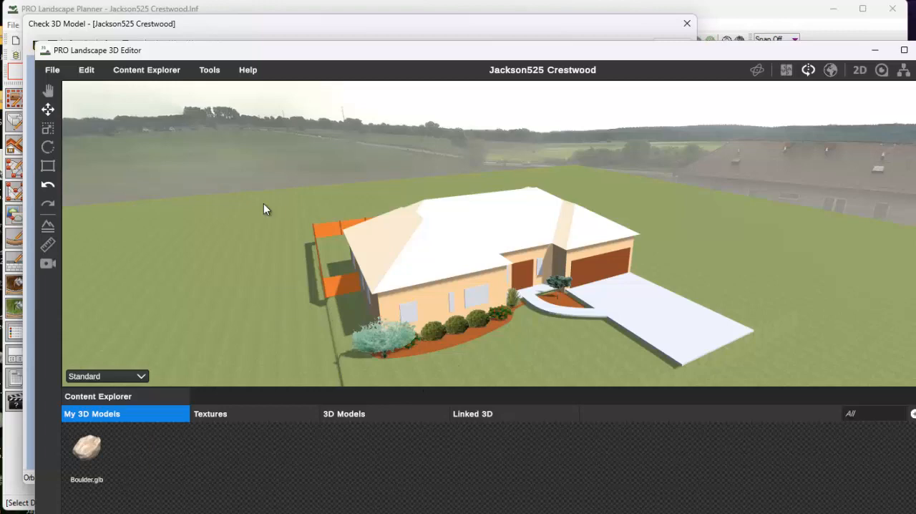
mouse_move(198, 321)
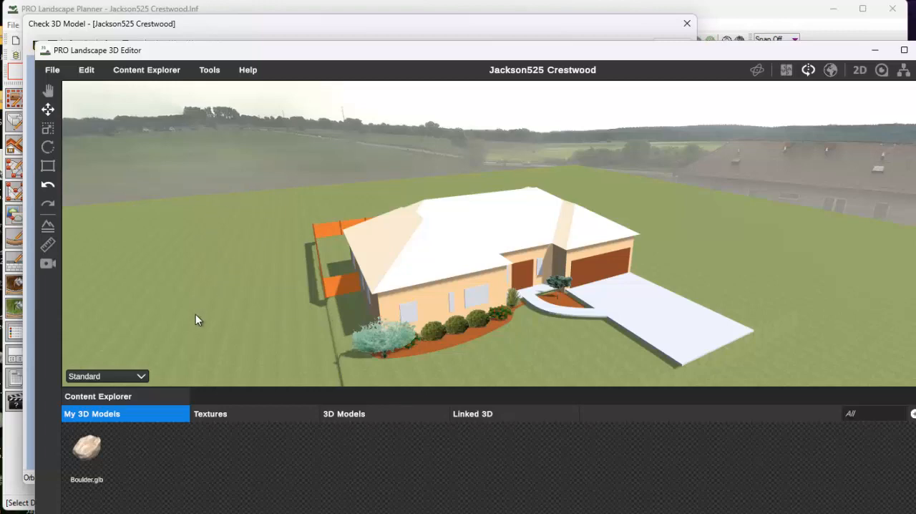
mouse_move(263, 258)
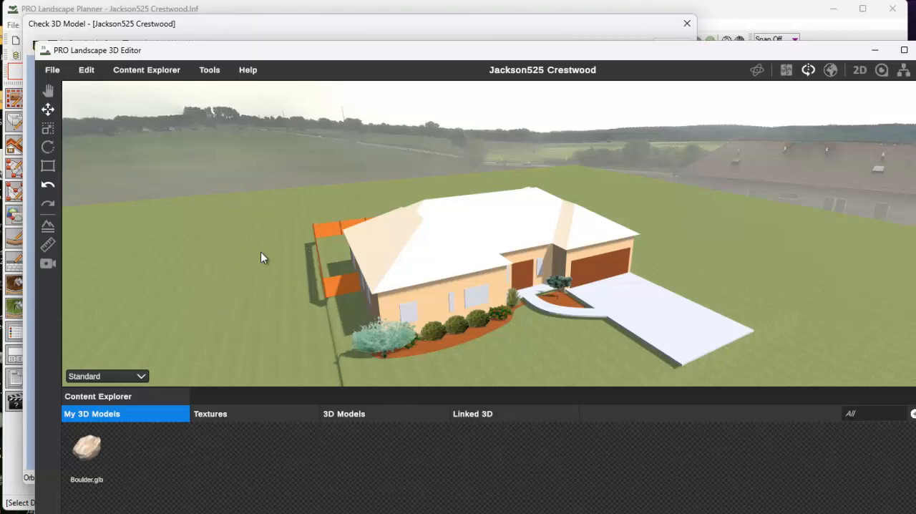
mouse_move(331, 298)
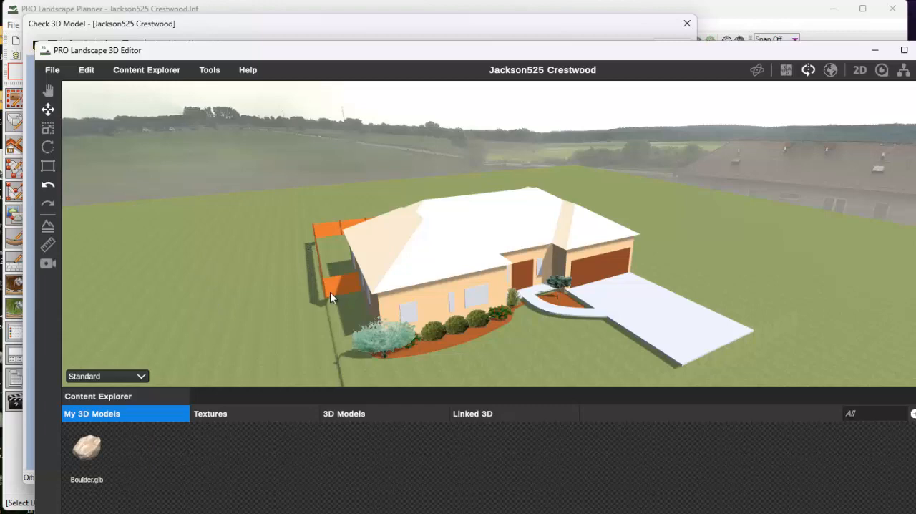
mouse_move(332, 298)
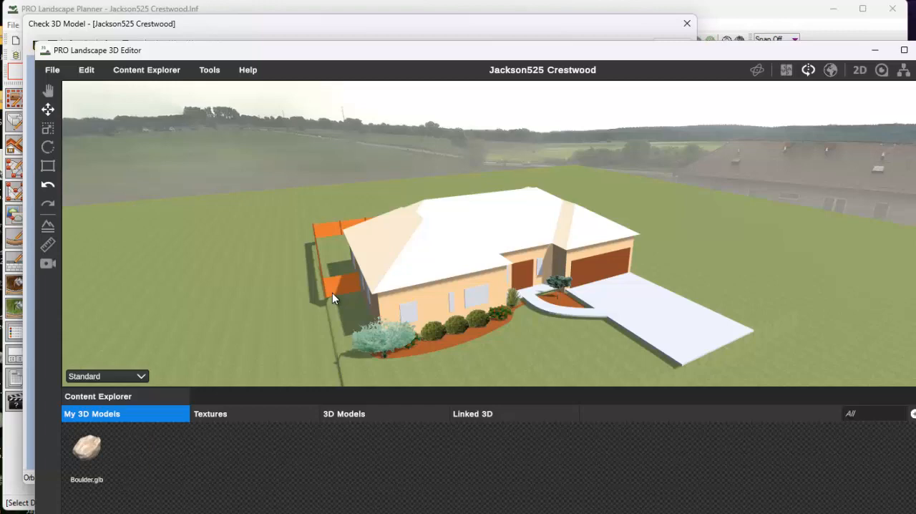
mouse_move(378, 321)
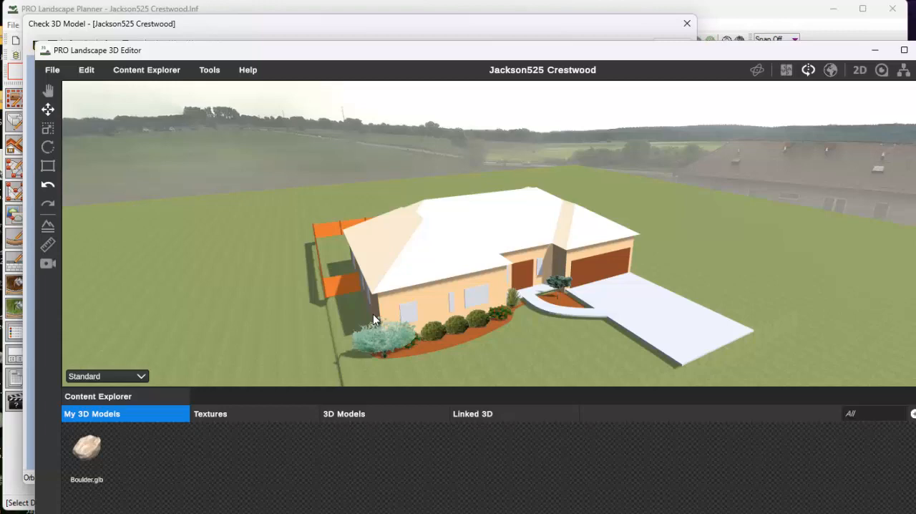
mouse_move(402, 337)
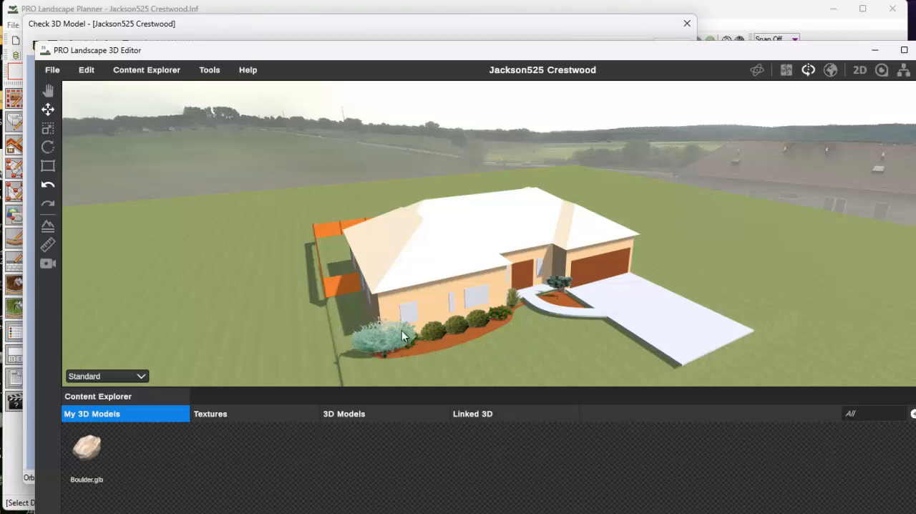
Switch the Content Explorer library to Textures.
left_click(209, 412)
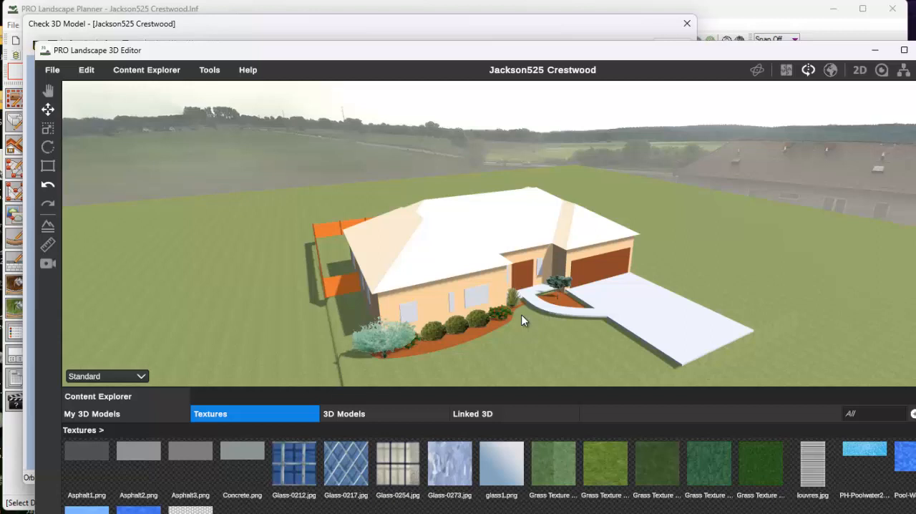
mouse_move(316, 309)
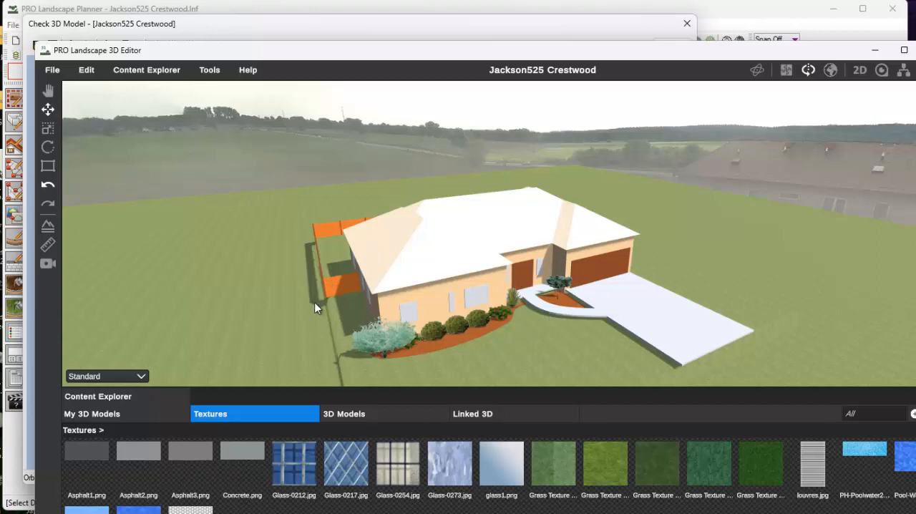
mouse_move(527, 378)
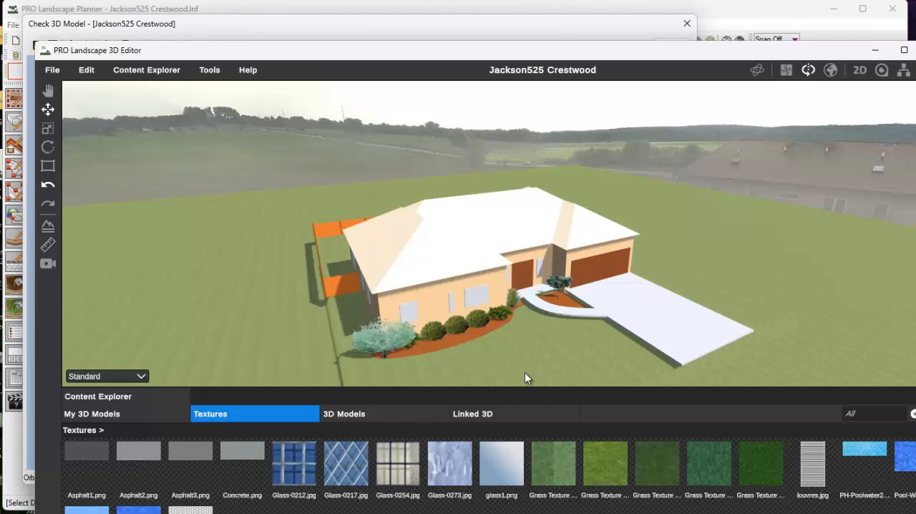
mouse_move(561, 367)
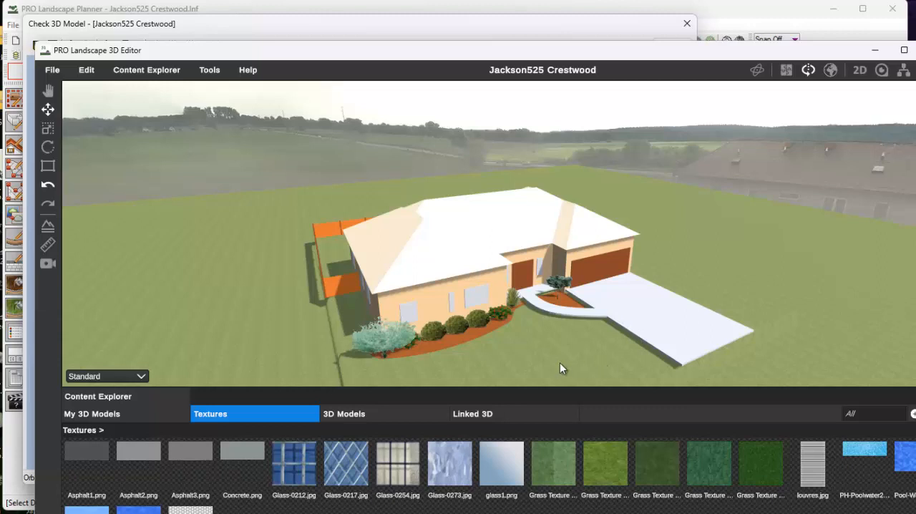
mouse_move(414, 360)
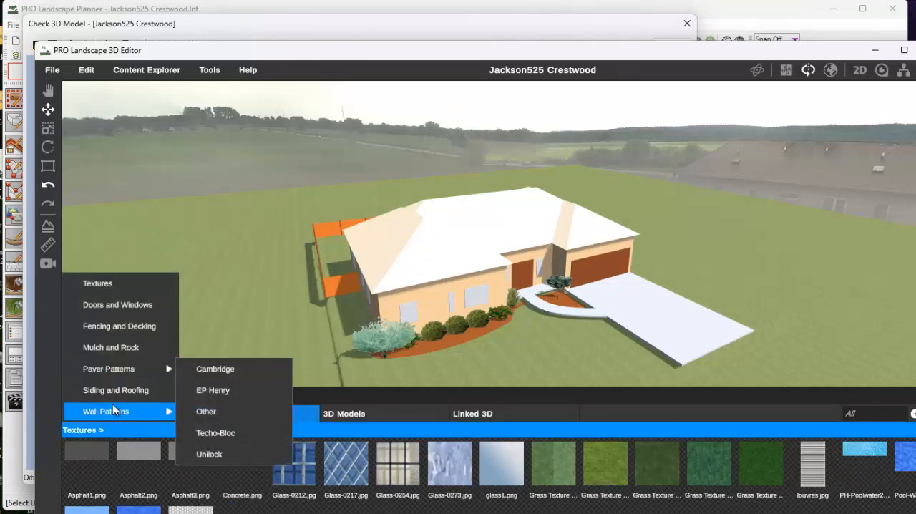
mouse_move(109, 369)
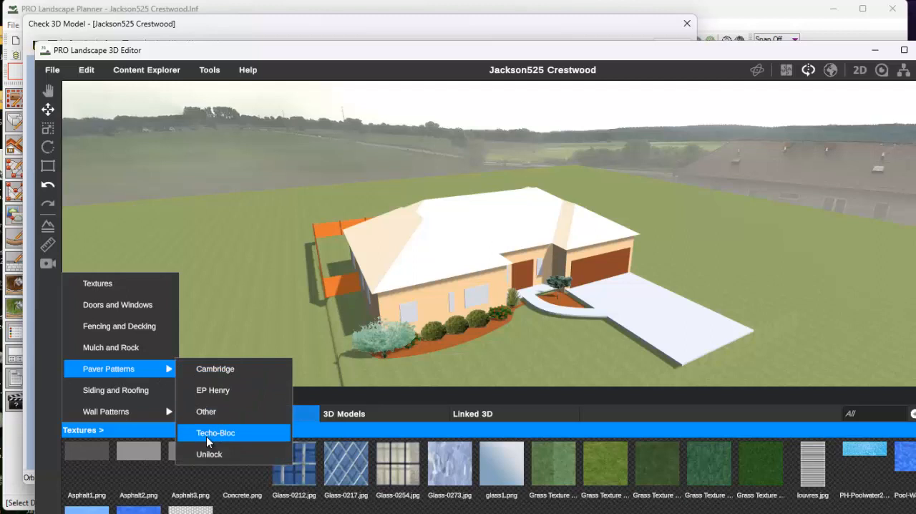
Apply a Techo-Bloc TB25 paver texture to the driveway.
left_click(214, 432)
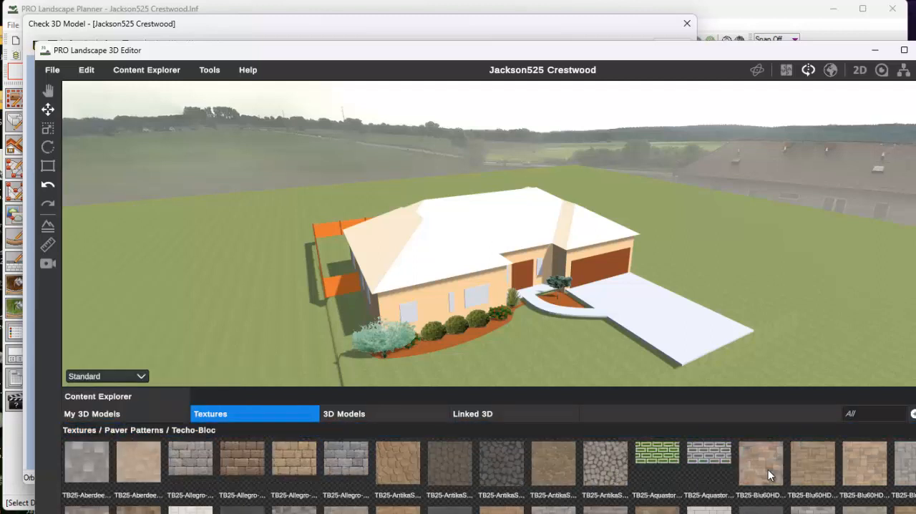
left_click(760, 461)
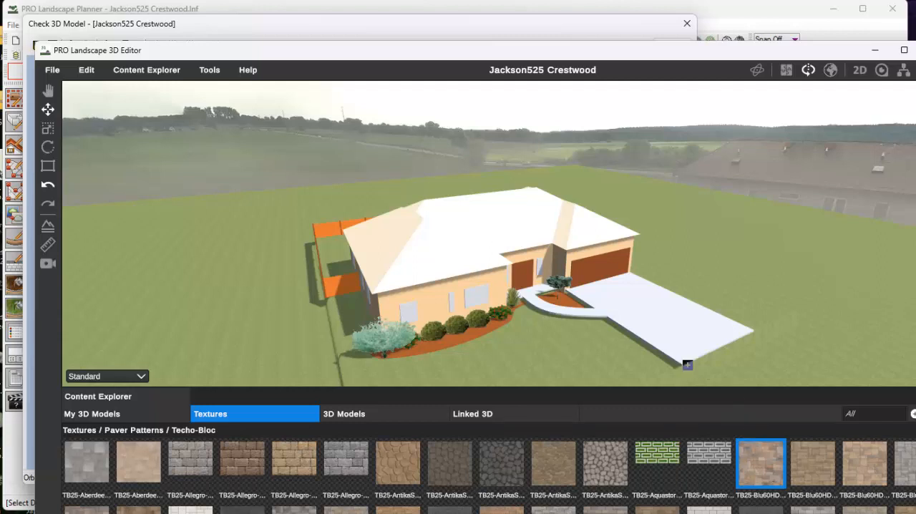
left_click(635, 458)
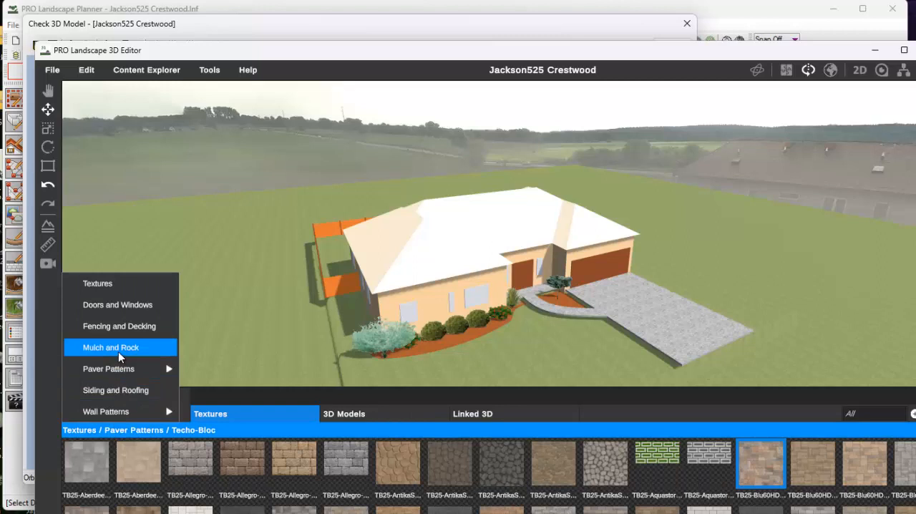
Browse the Mulch and Rock textures and return to the texture category list.
left_click(111, 346)
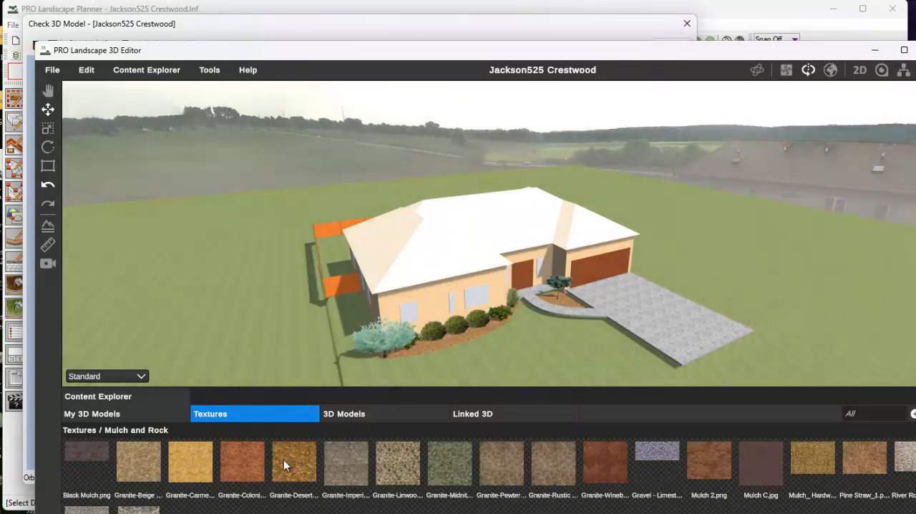
mouse_move(389, 489)
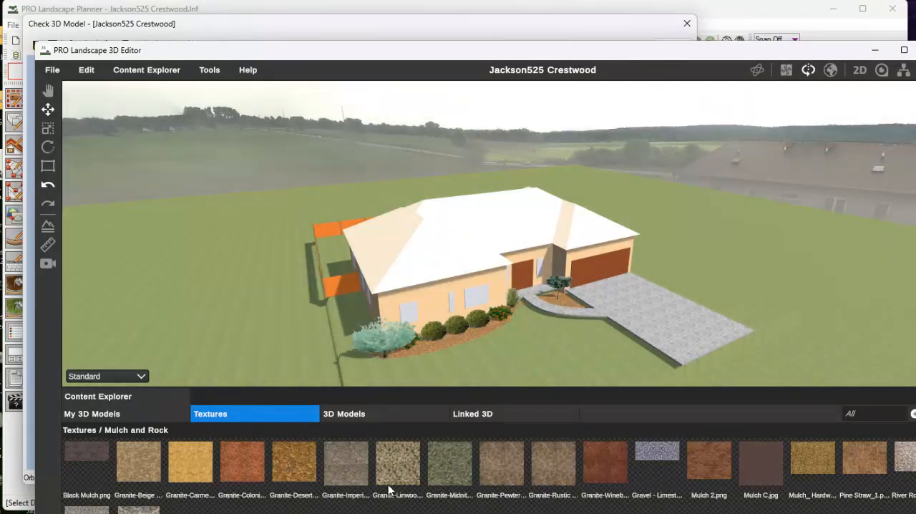
left_click(106, 375)
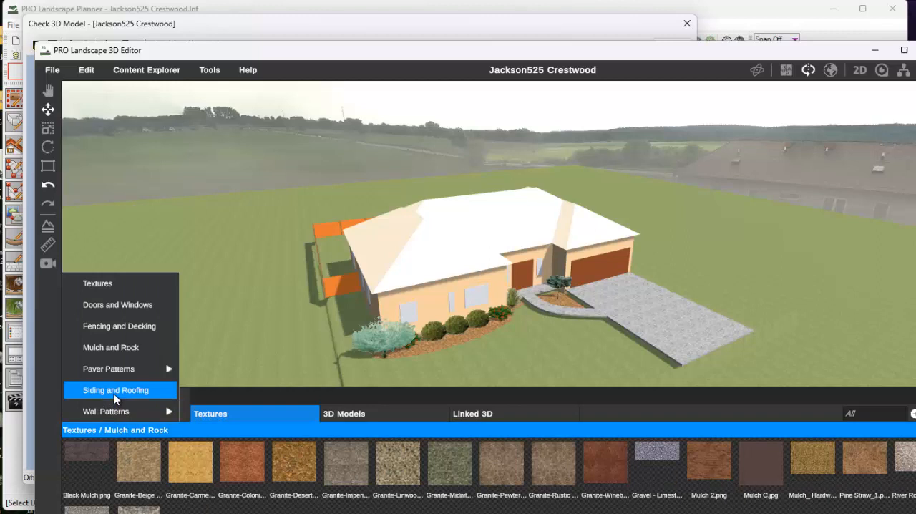
mouse_move(117, 305)
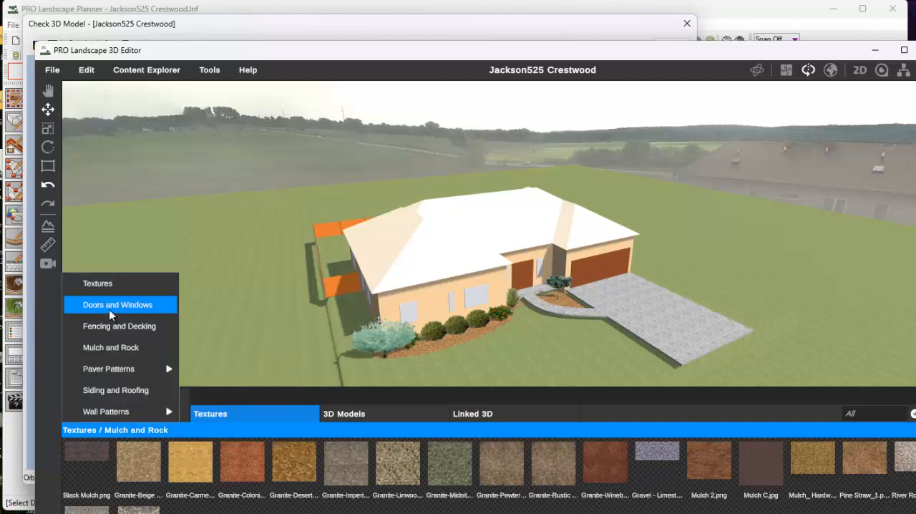
Apply a DoorFrench texture from Doors and Windows to the house doors.
left_click(117, 305)
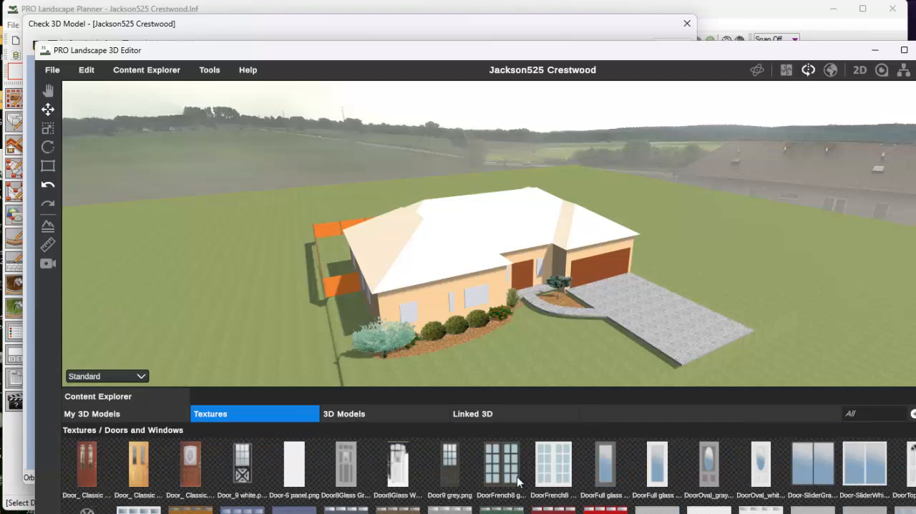
left_click(553, 464)
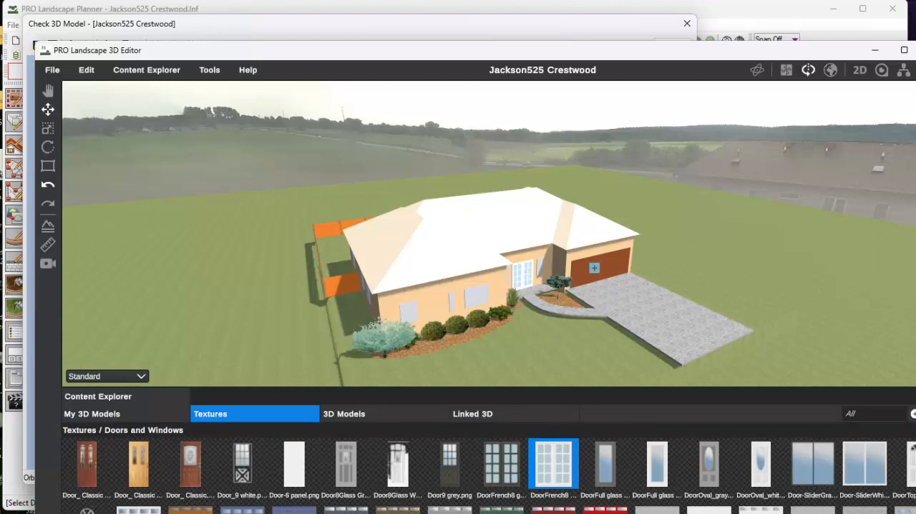
left_click(593, 269)
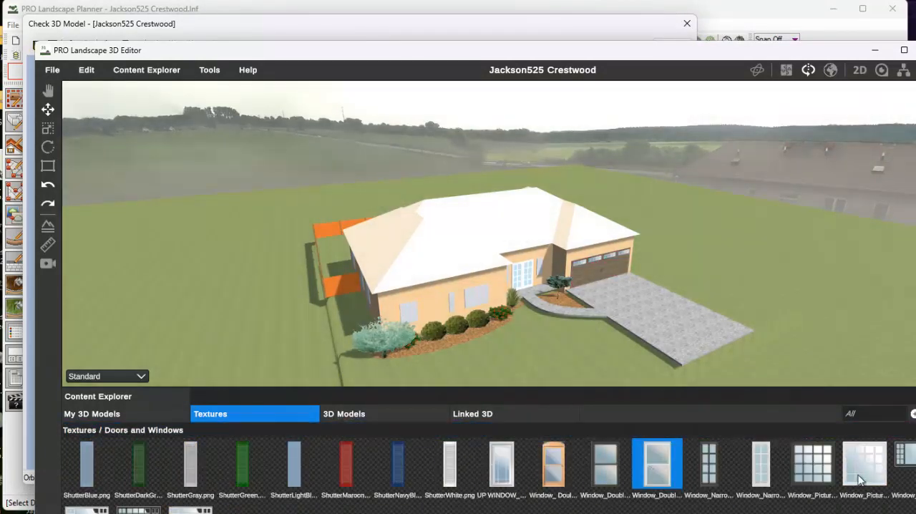
Apply a Window_Picture texture to the front wall window and view the house front.
left_click(864, 464)
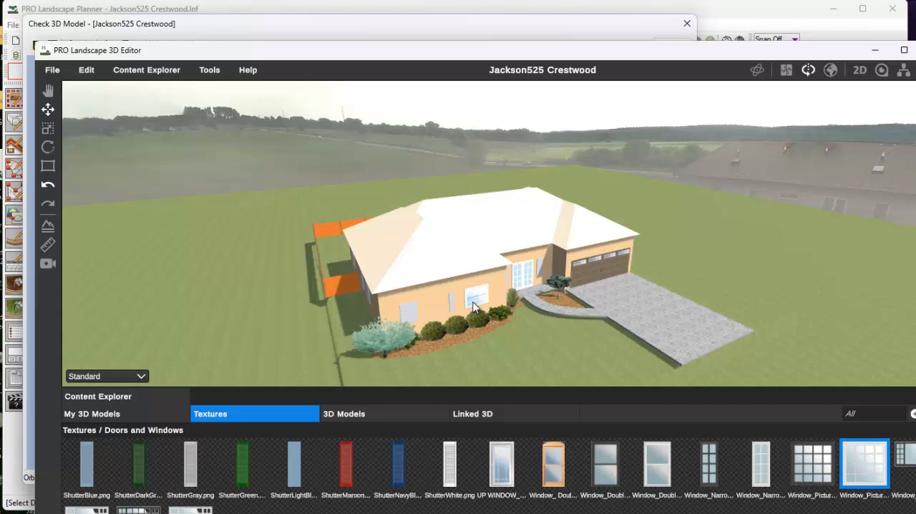
left_click(473, 308)
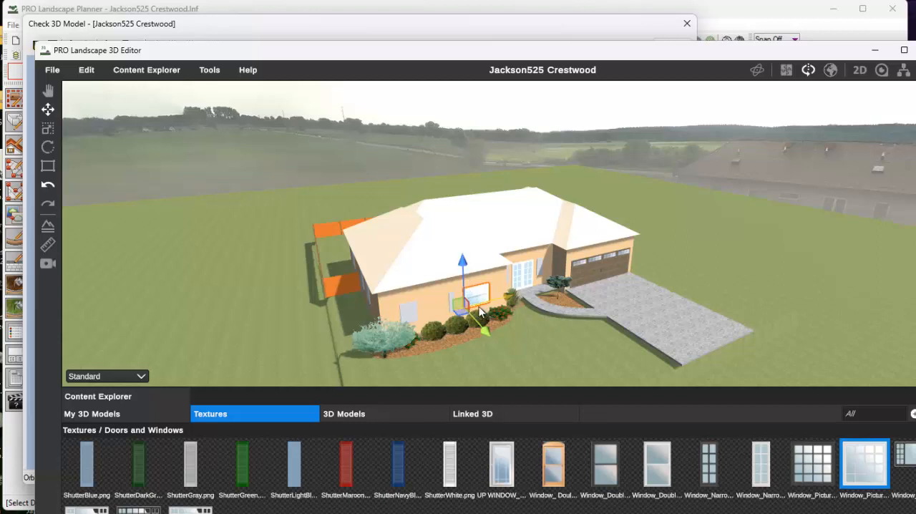
left_click_drag(479, 311, 594, 344)
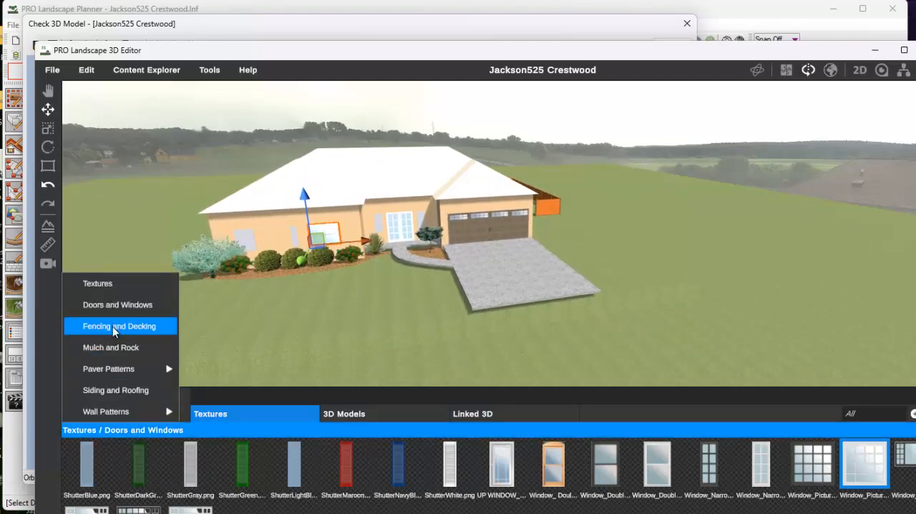
mouse_move(115, 389)
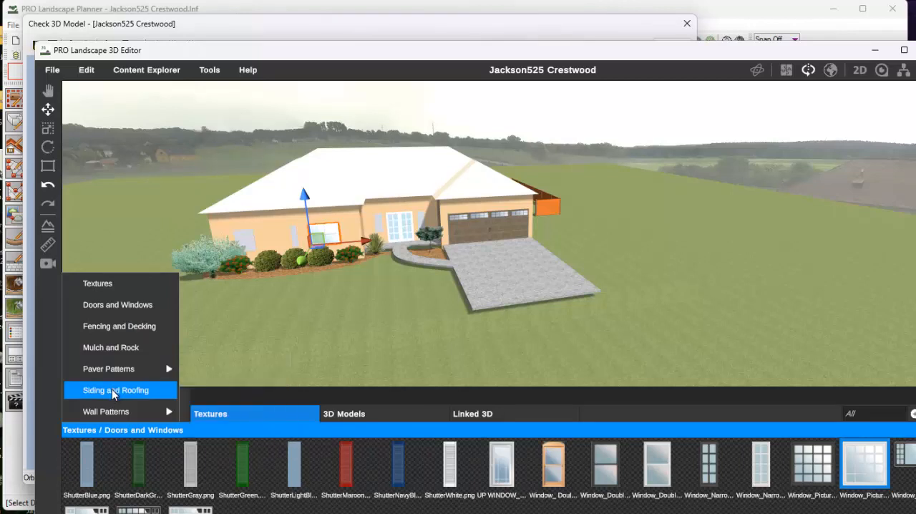
Show the Siding and Roofing texture collection.
left_click(114, 389)
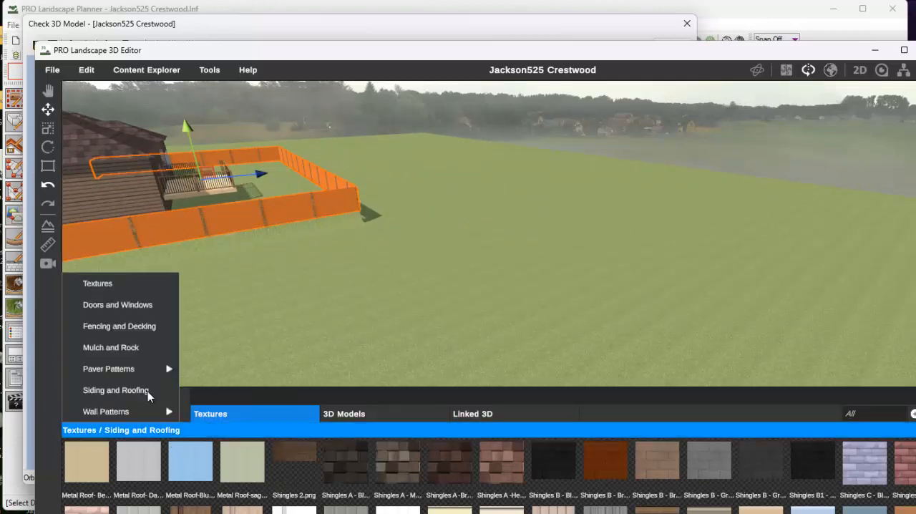
mouse_move(119, 326)
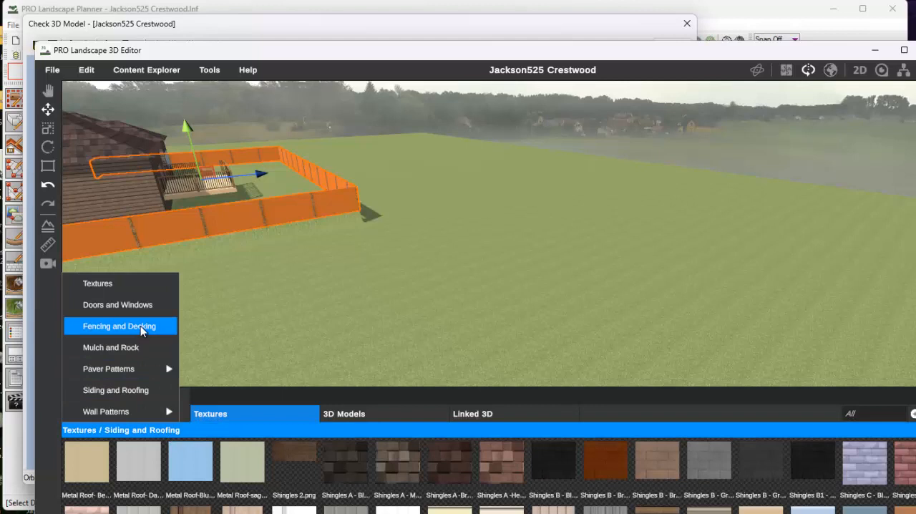
Show the Fencing and Decking texture collection.
left_click(120, 326)
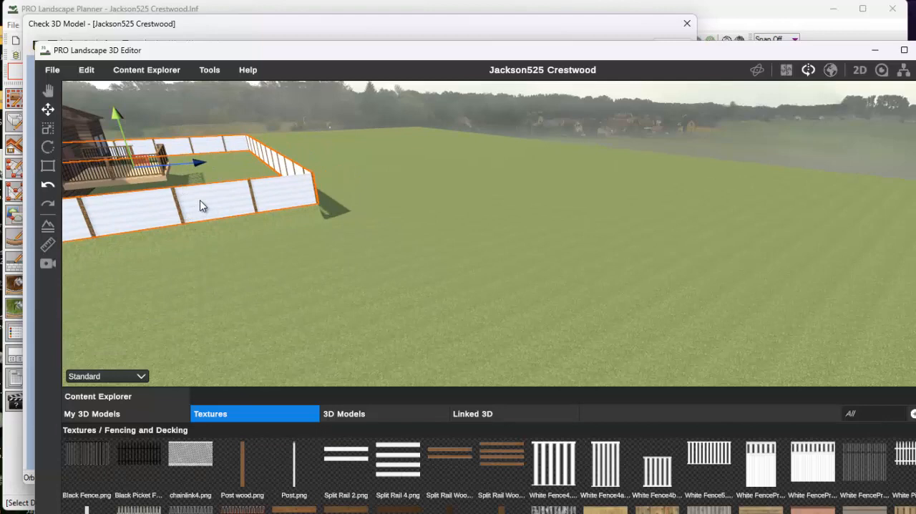
mouse_move(212, 200)
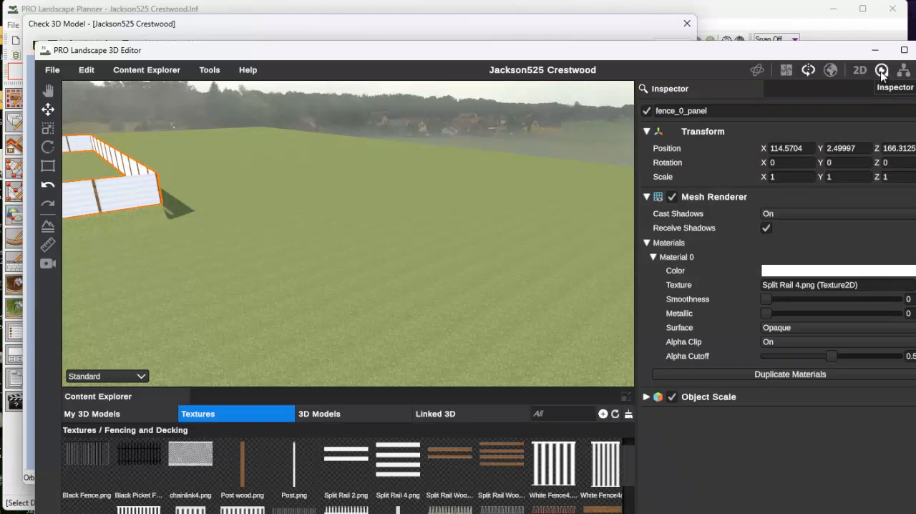
mouse_move(746, 307)
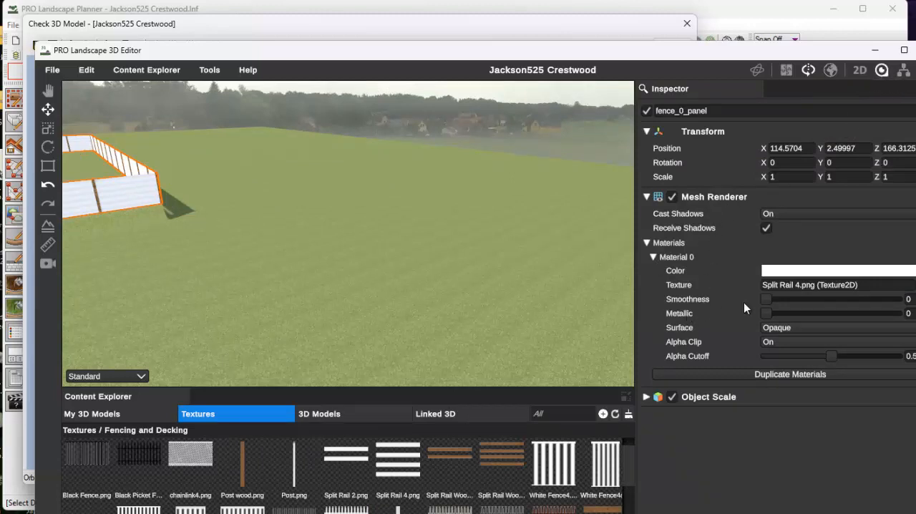
Set the split-rail fence material's Surface from Opaque to Transparent so only rails and posts show.
left_click(776, 328)
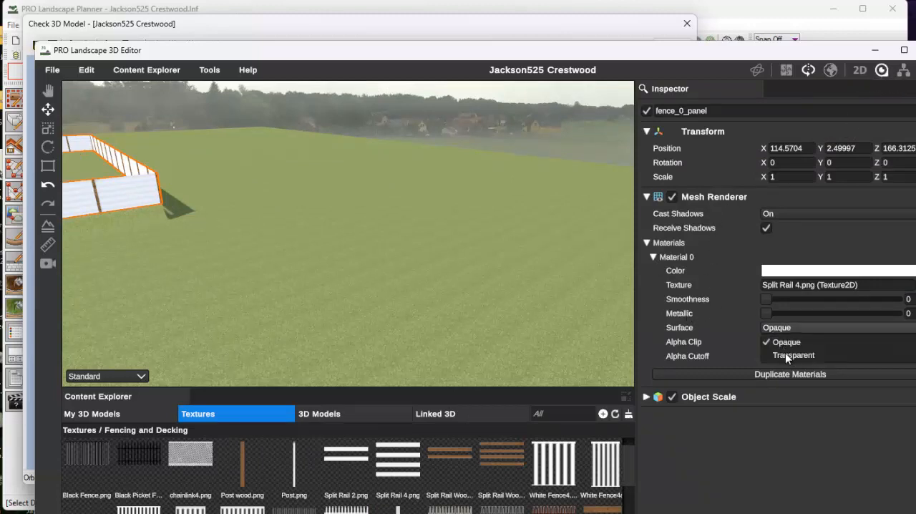
left_click(793, 355)
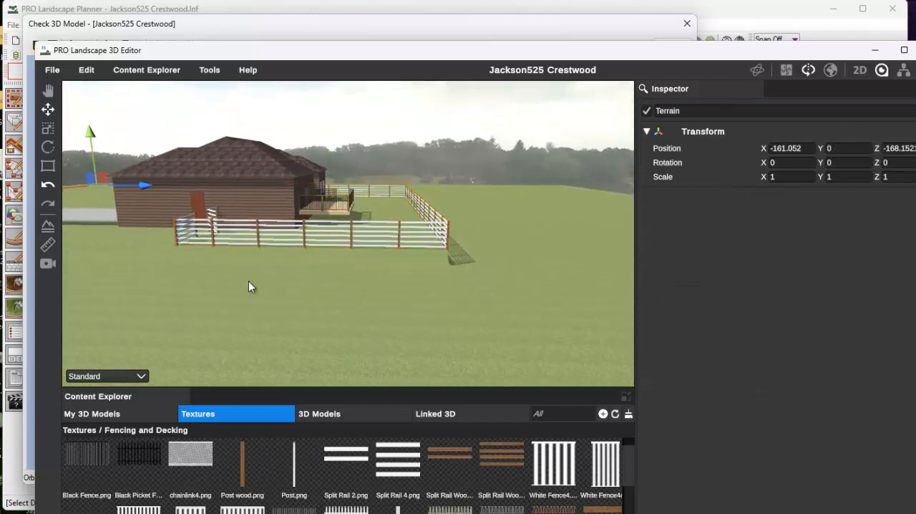
left_click(318, 232)
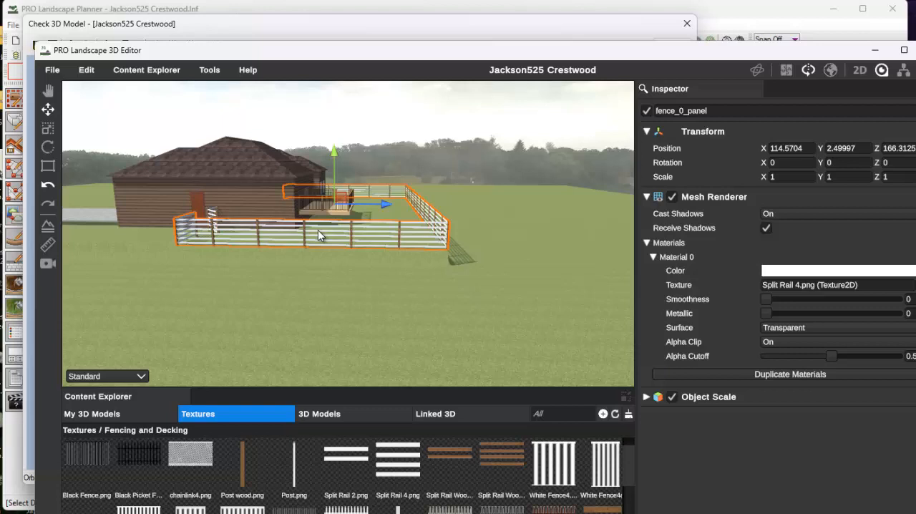
Apply Texture > Stretch Texture to the fence so three white rails run end to end between posts.
right_click(321, 234)
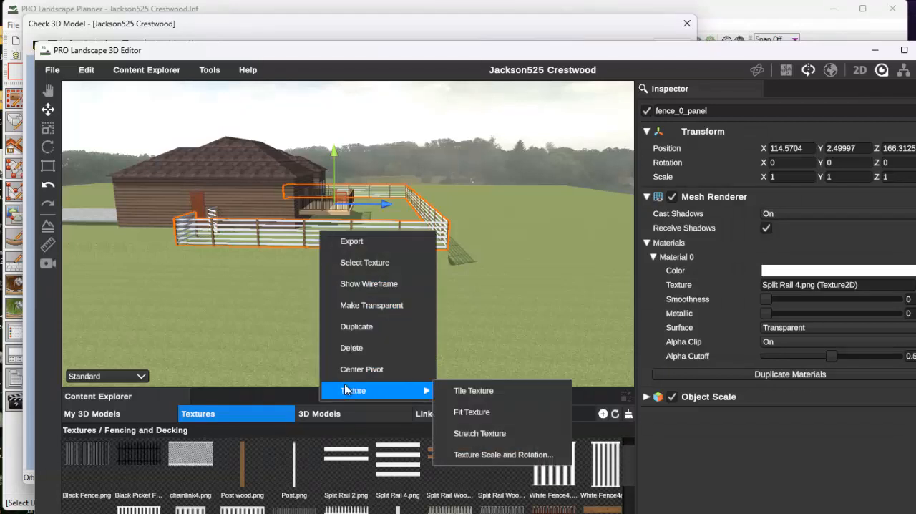
mouse_move(495, 432)
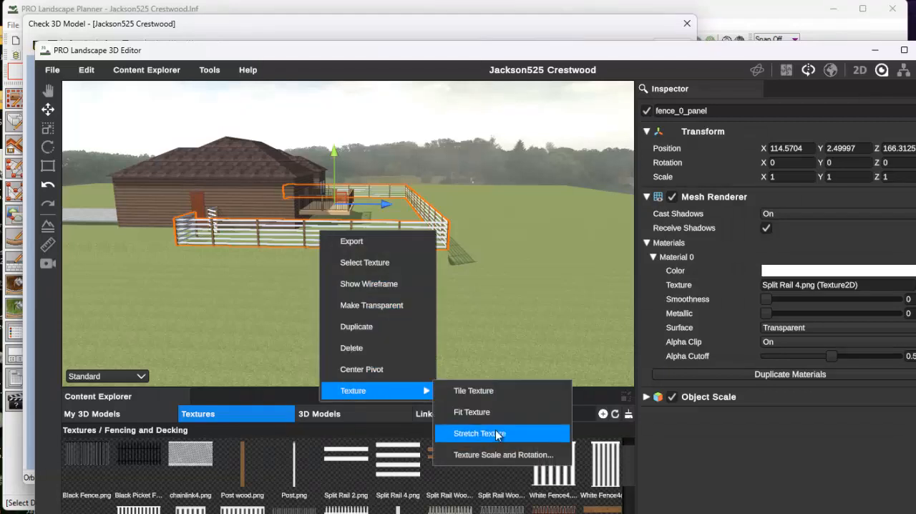
left_click(480, 432)
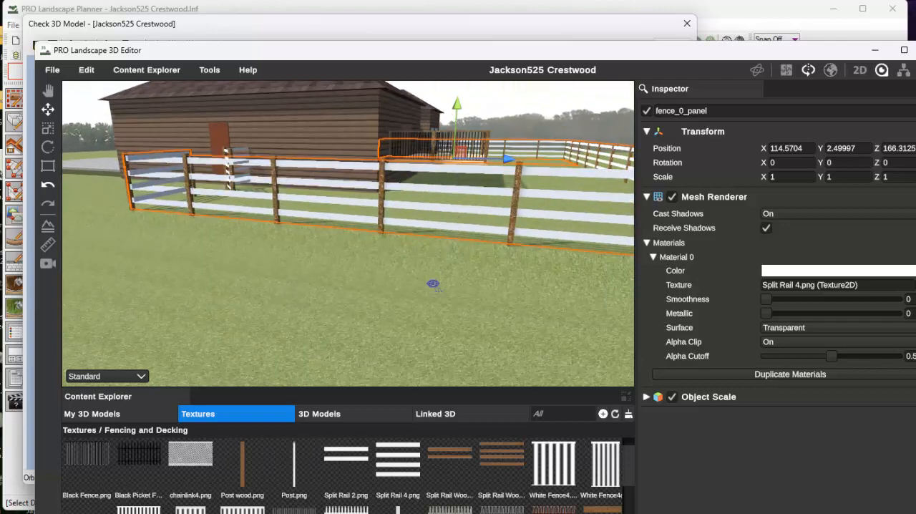
left_click_drag(432, 284, 404, 330)
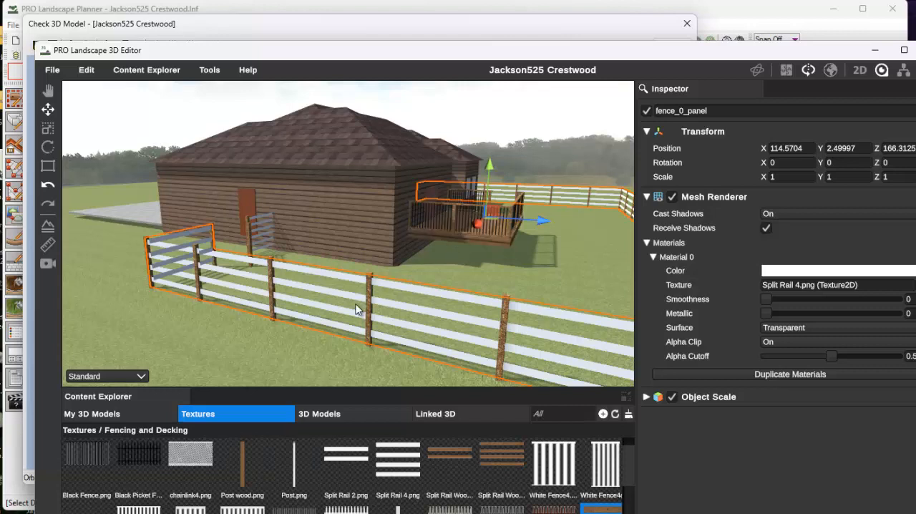
mouse_move(192, 351)
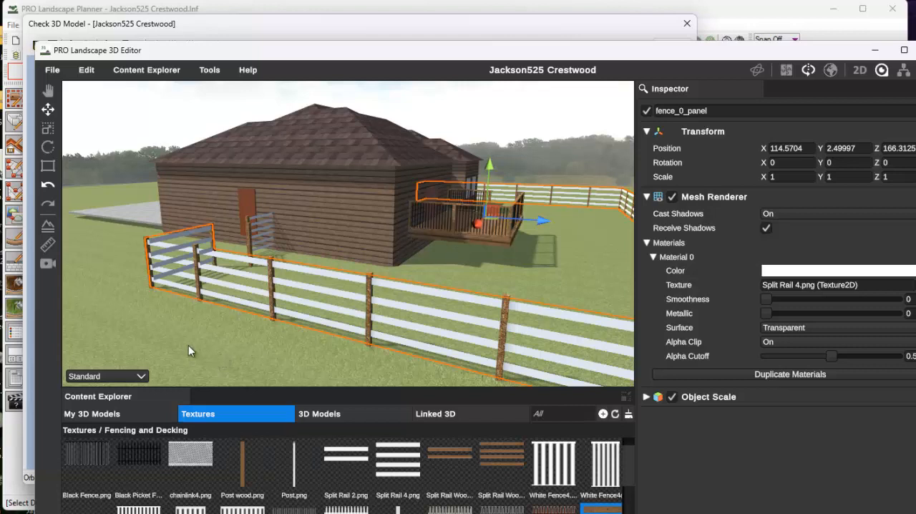